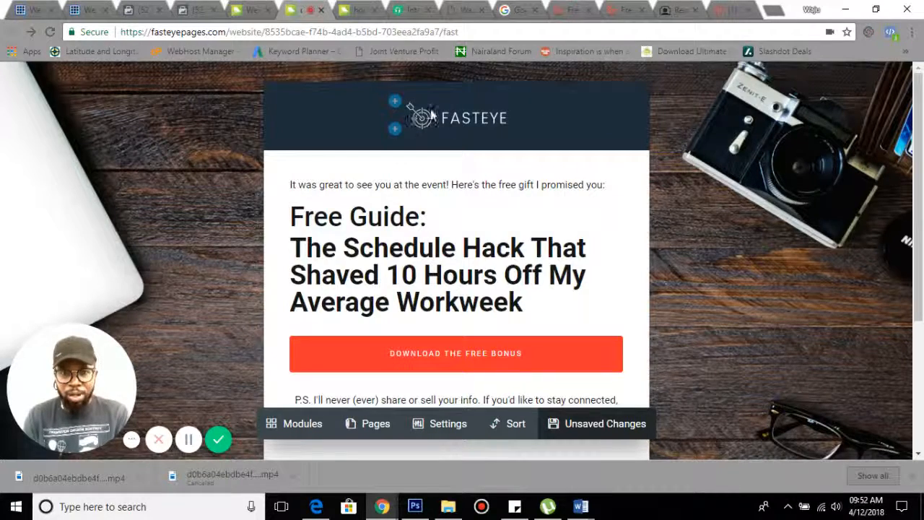
Select the existing headline and intro text so it can be overwritten
left_click(438, 274)
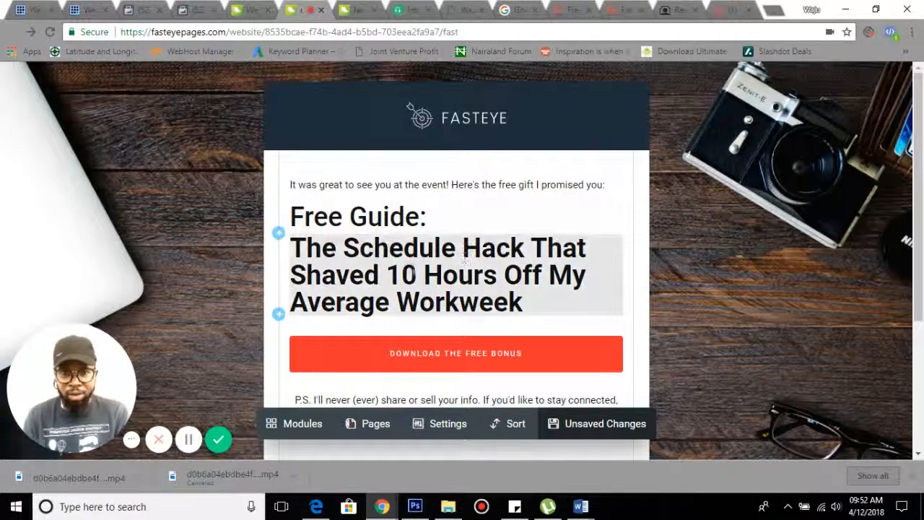
left_click(448, 185)
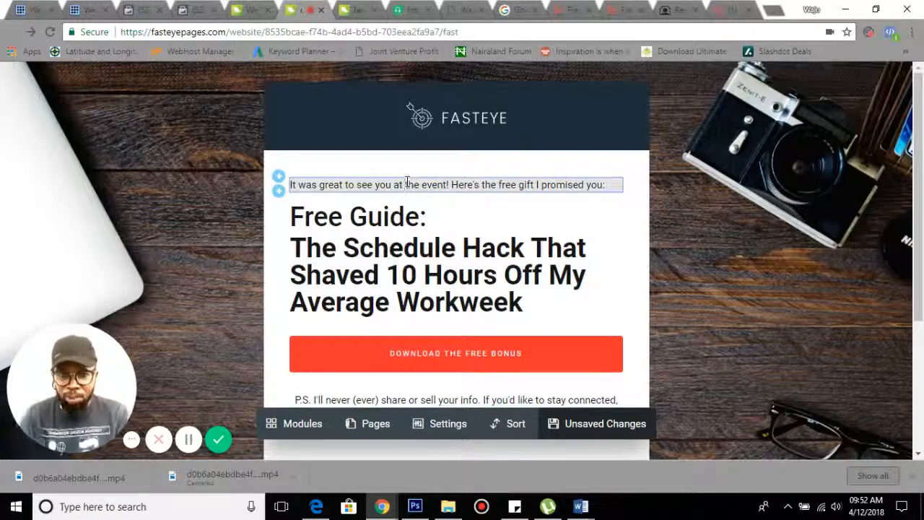
triple_click(456, 185)
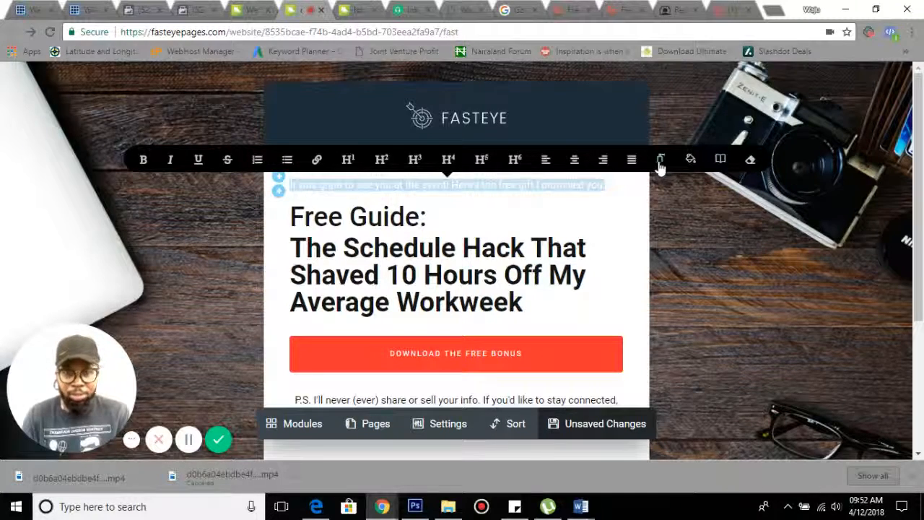
left_click(690, 159)
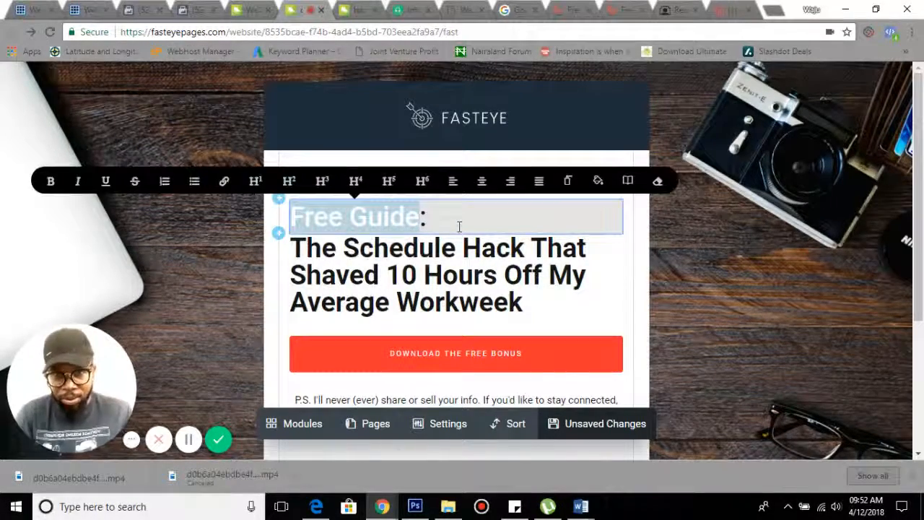
Rewrite the headline as 'FINALLY: The Secret Tool That Lets You Create ALL Your Web Pages ... In Friggin Minutes!'
type("Finally")
left_click(456, 274)
type("The Secre")
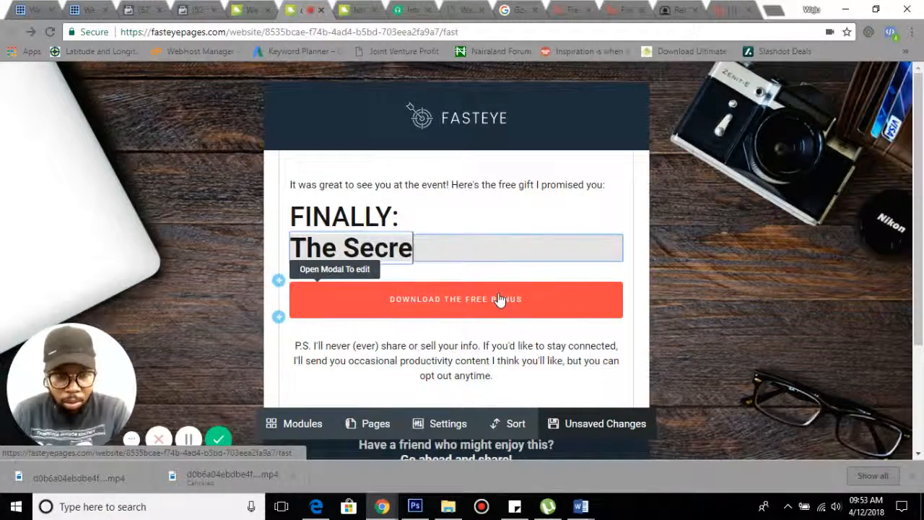
type("t Tool")
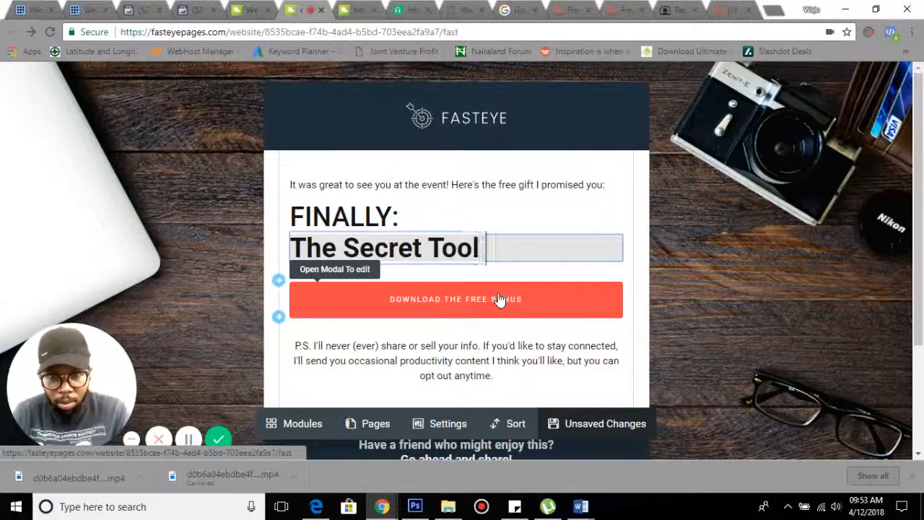
type("That Lets You")
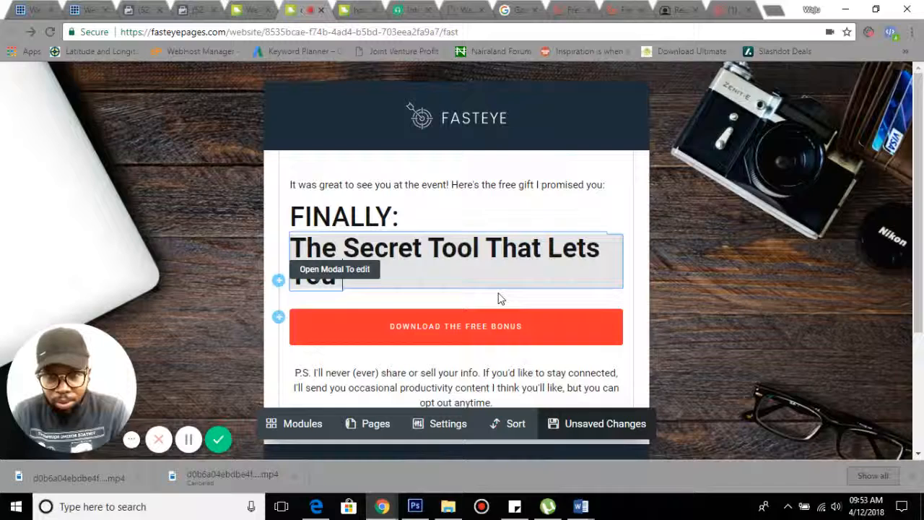
type("Create")
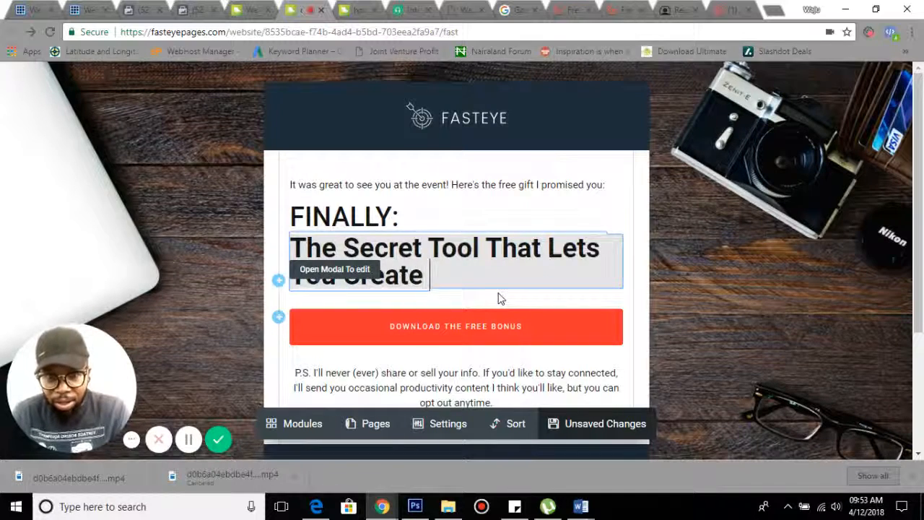
type("ALL")
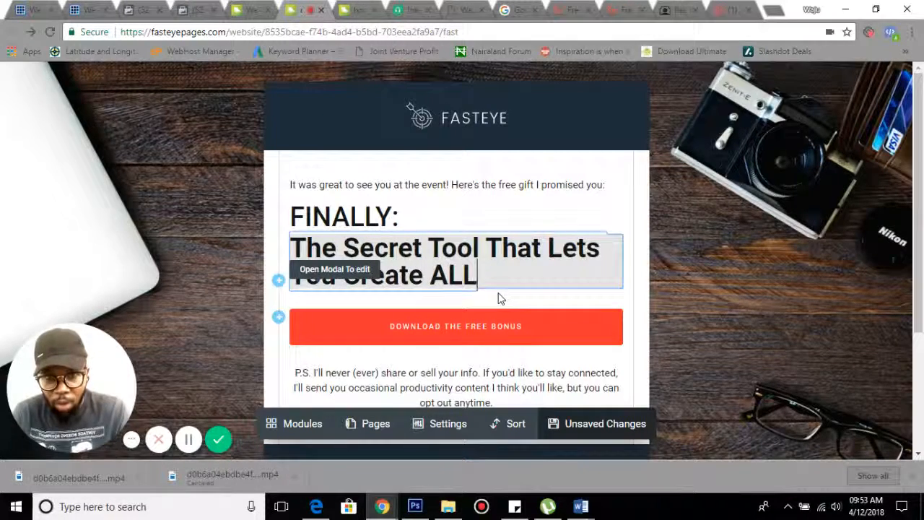
type("Your Sales")
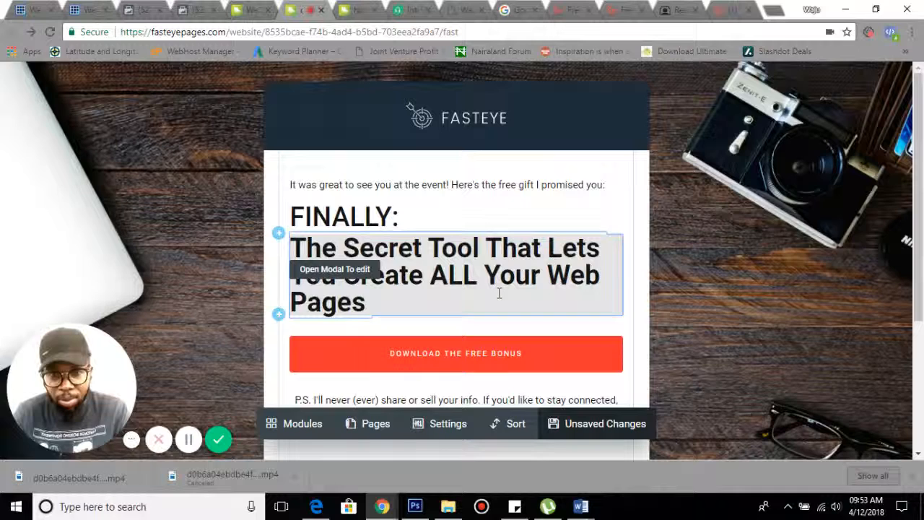
type("In")
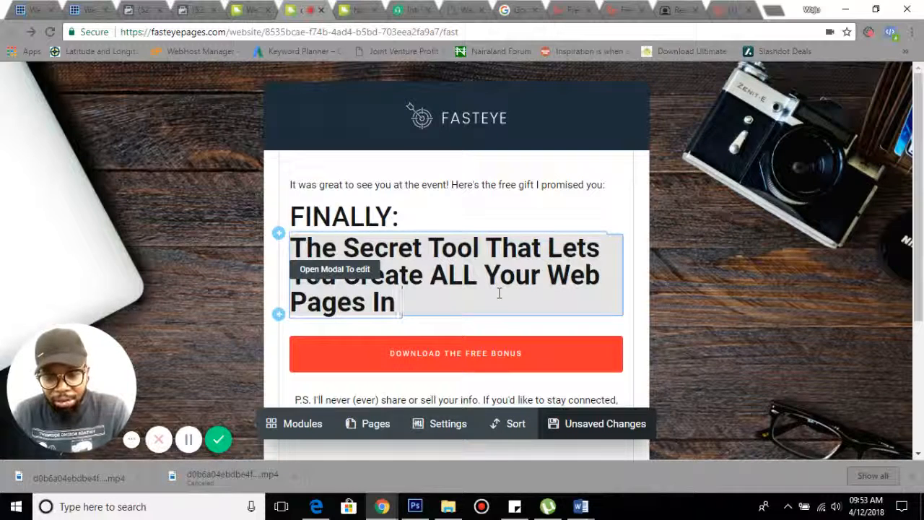
type("Fri")
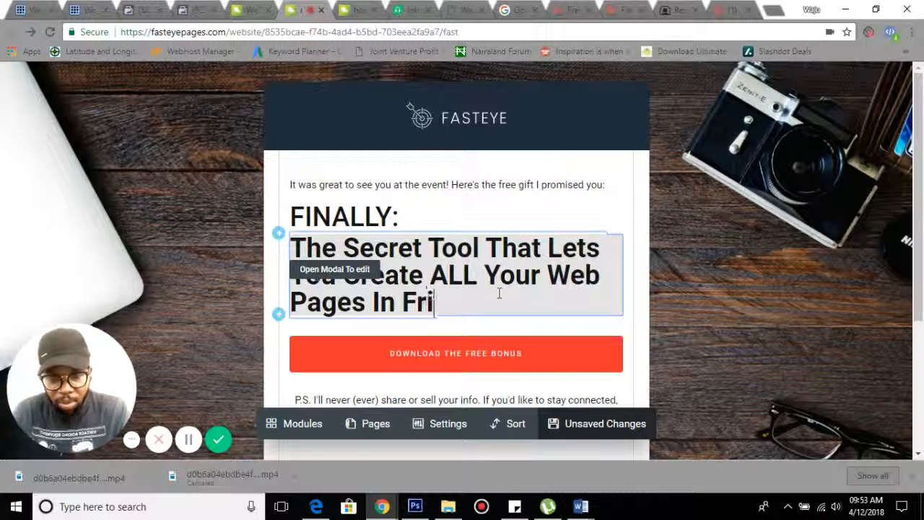
type("ggin Mi")
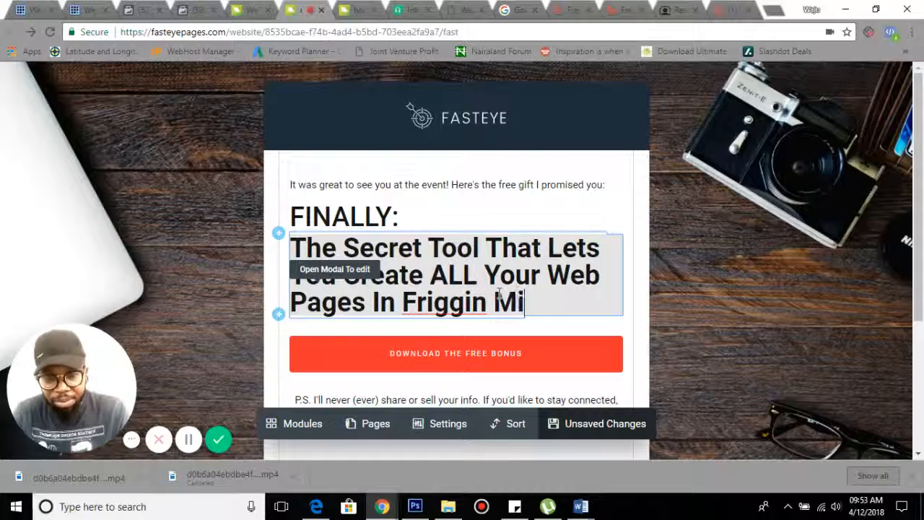
type("nutes!")
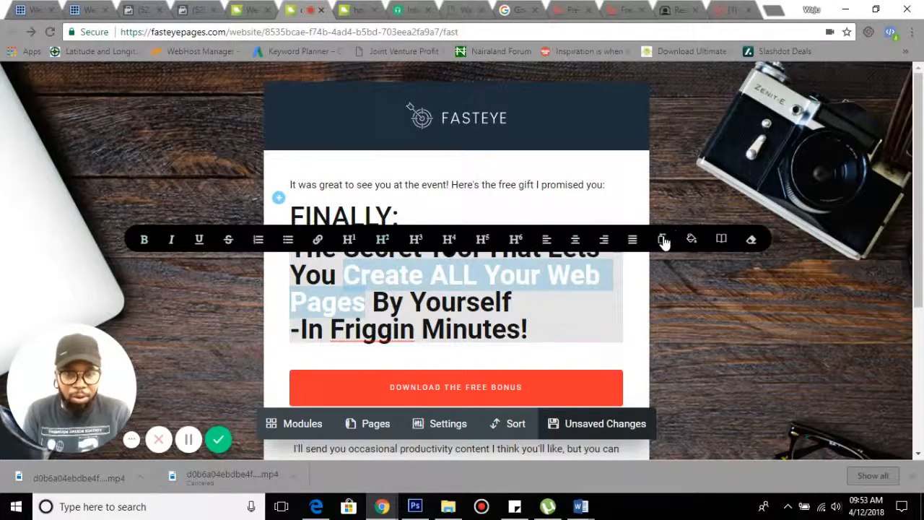
Colour the phrase 'Create ALL Your Web Pages' red in the headline
left_click(664, 240)
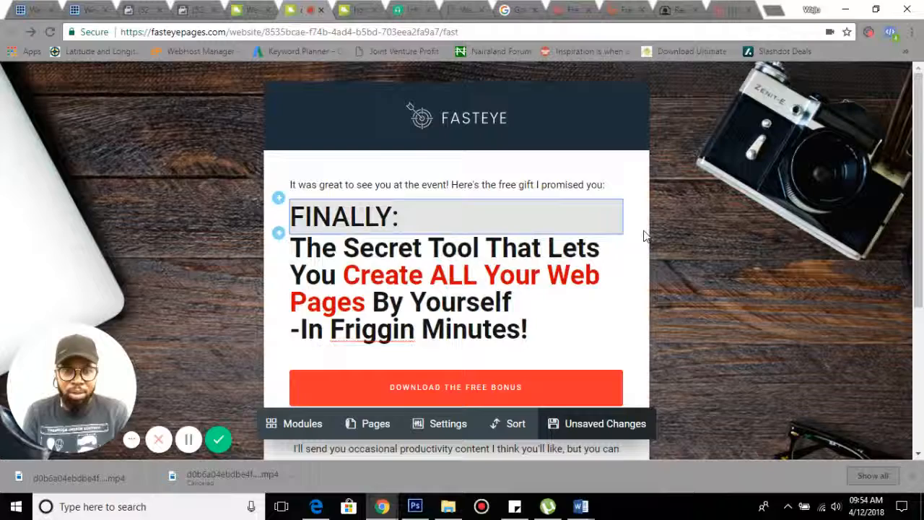
mouse_move(845, 197)
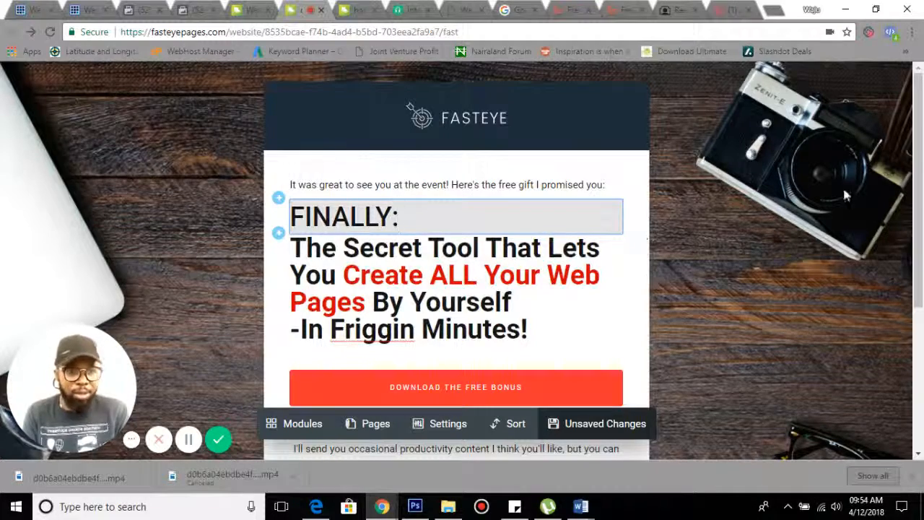
Relabel the orange call-to-action button from 'DOWNLOAD THE FREE BONUS' to 'SHOW ME'
scroll("down", 3)
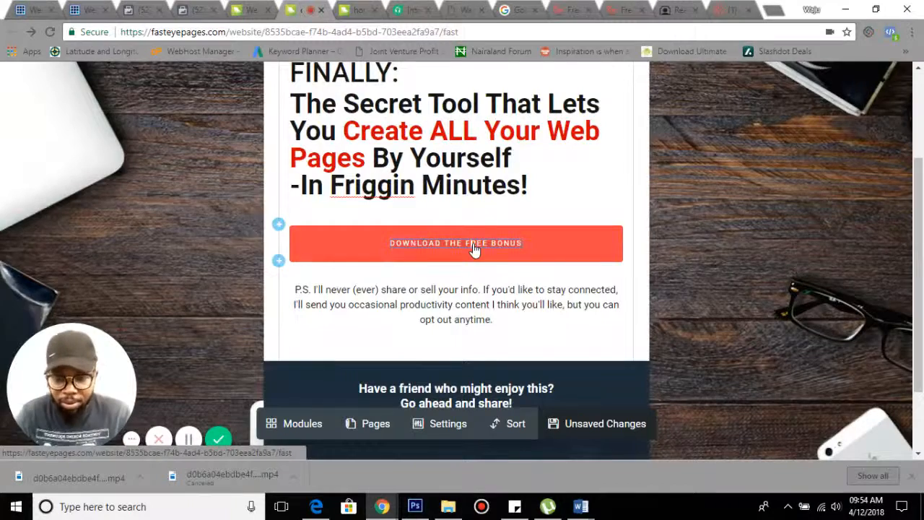
left_click(456, 243)
type("SHOW ME")
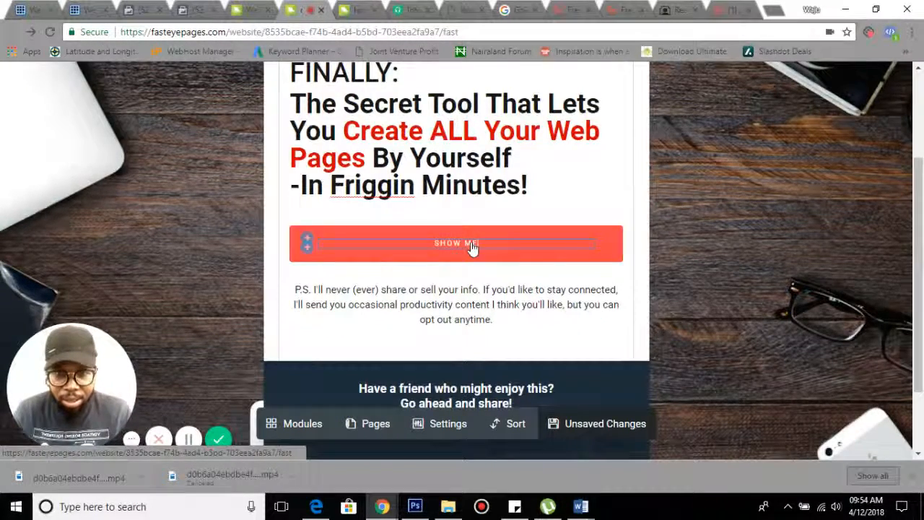
left_click(456, 243)
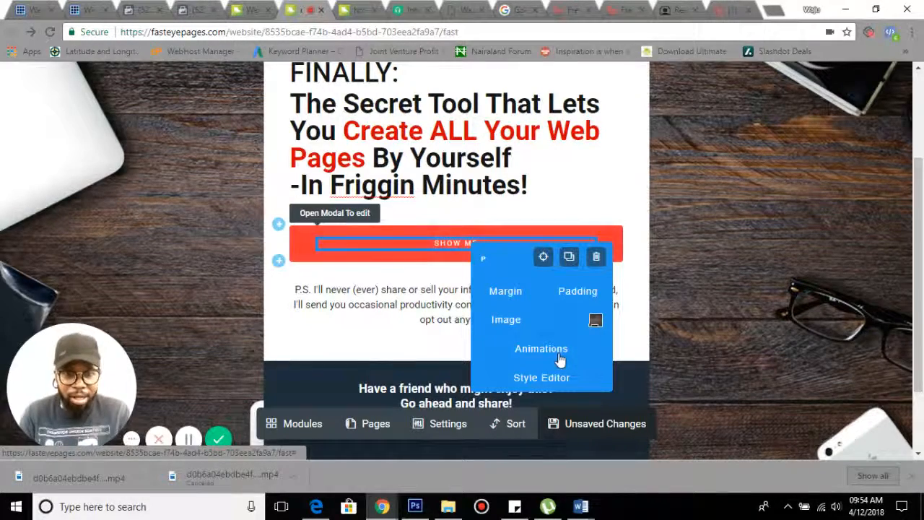
mouse_move(450, 242)
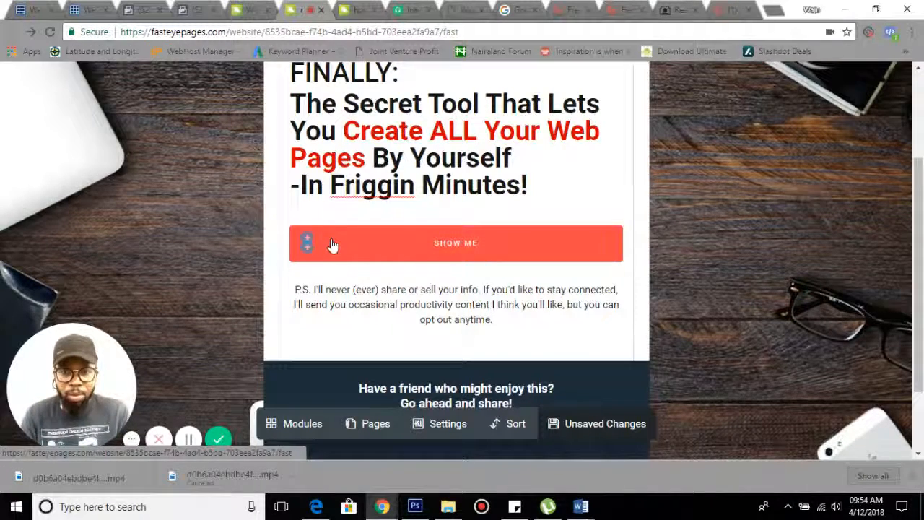
mouse_move(361, 251)
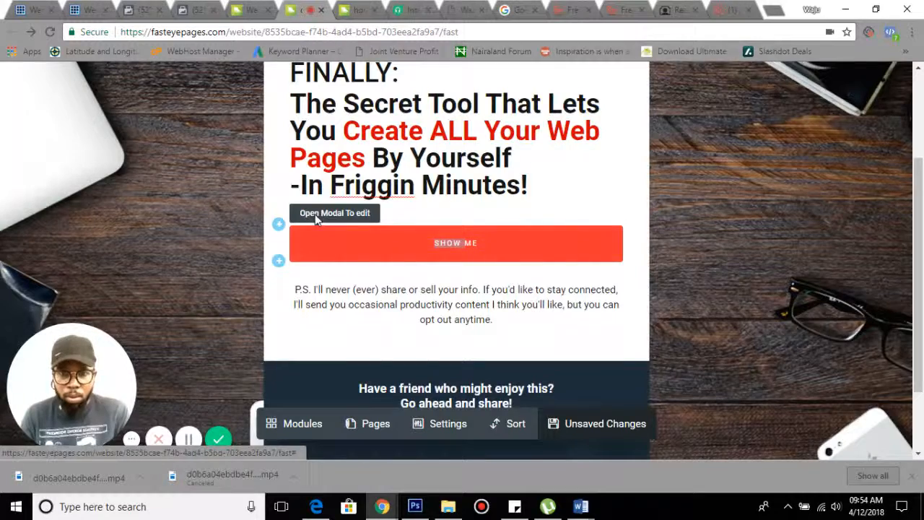
Browse the popup's Widget embed-code email integration list
left_click(335, 212)
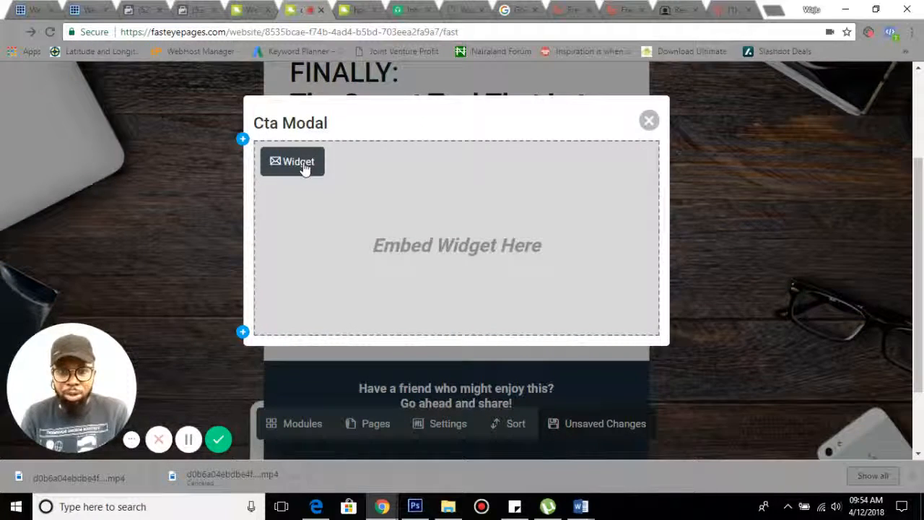
left_click(291, 162)
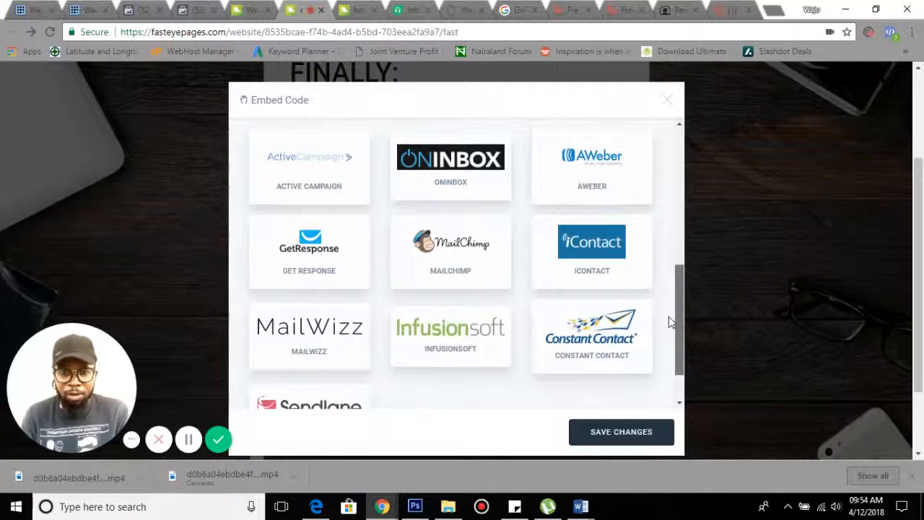
scroll("down", 3)
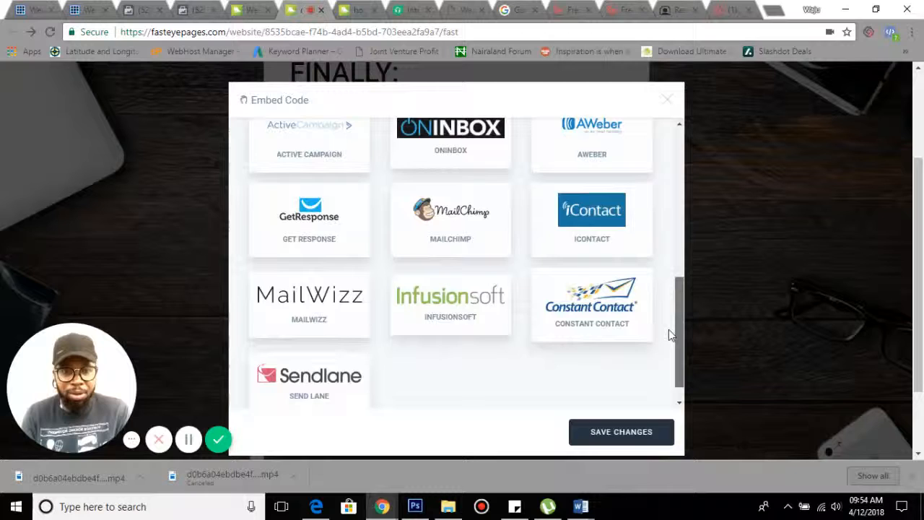
scroll("up", 3)
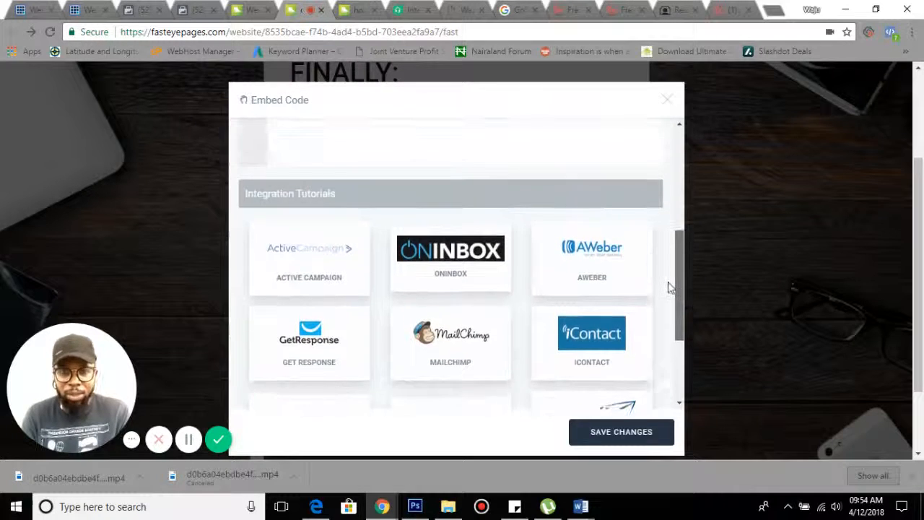
scroll("down", 3)
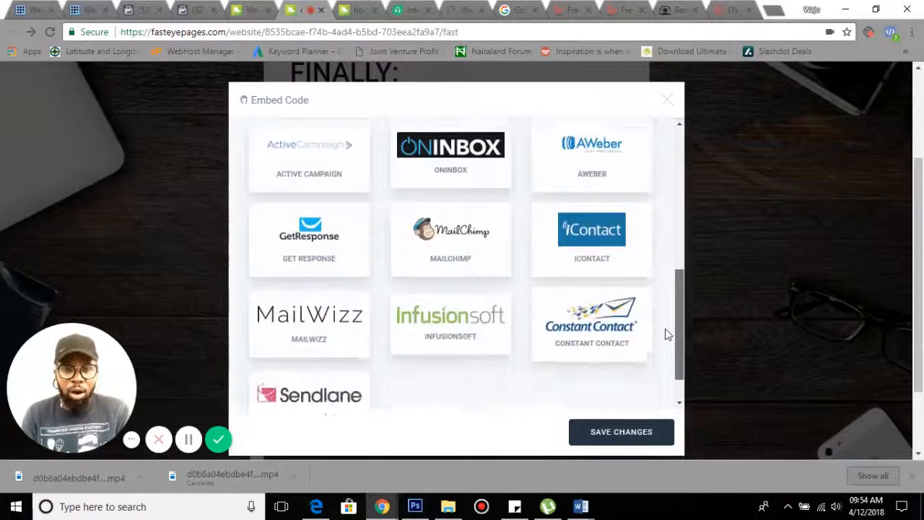
scroll("up", 3)
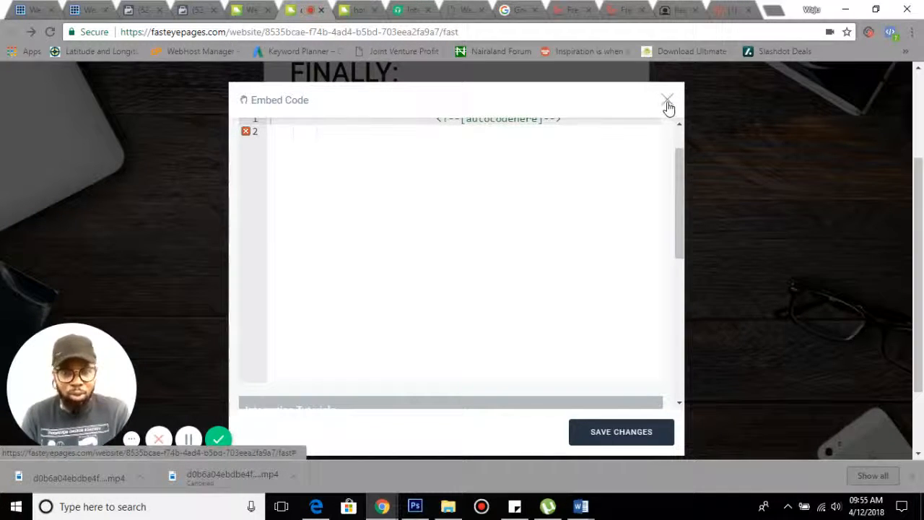
Close the Embed Code dialog and the Cta Modal to return to the landing page
left_click(667, 99)
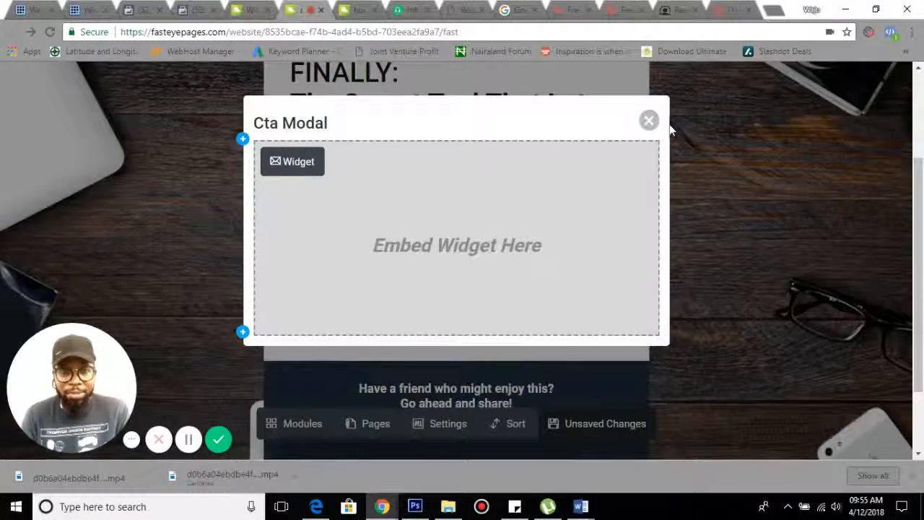
left_click(649, 119)
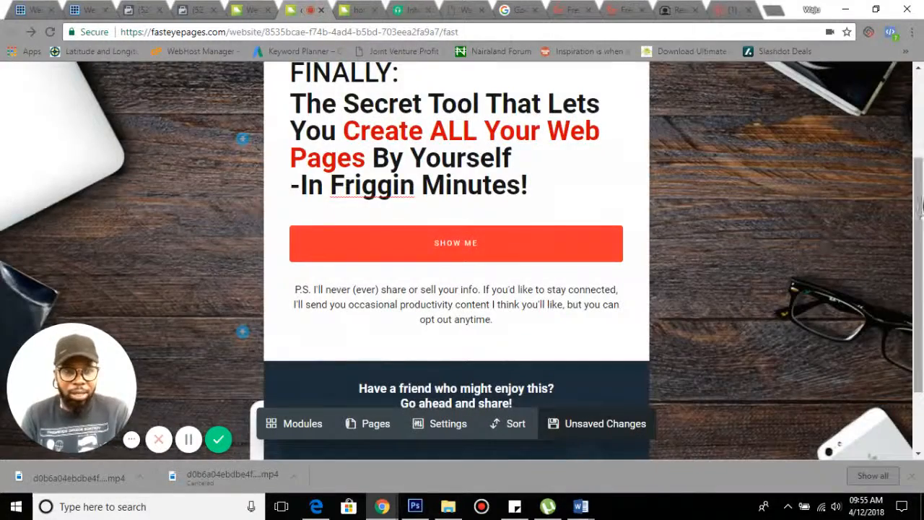
scroll("up", 3)
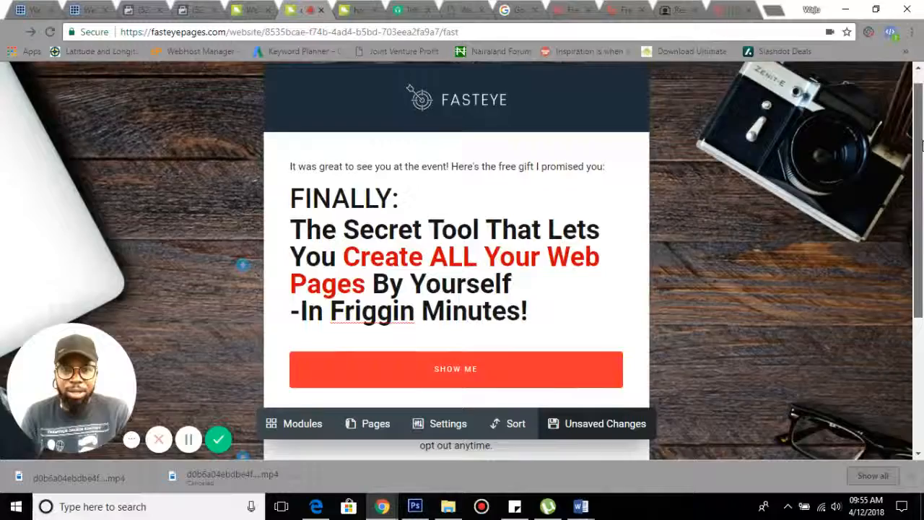
scroll("down", 3)
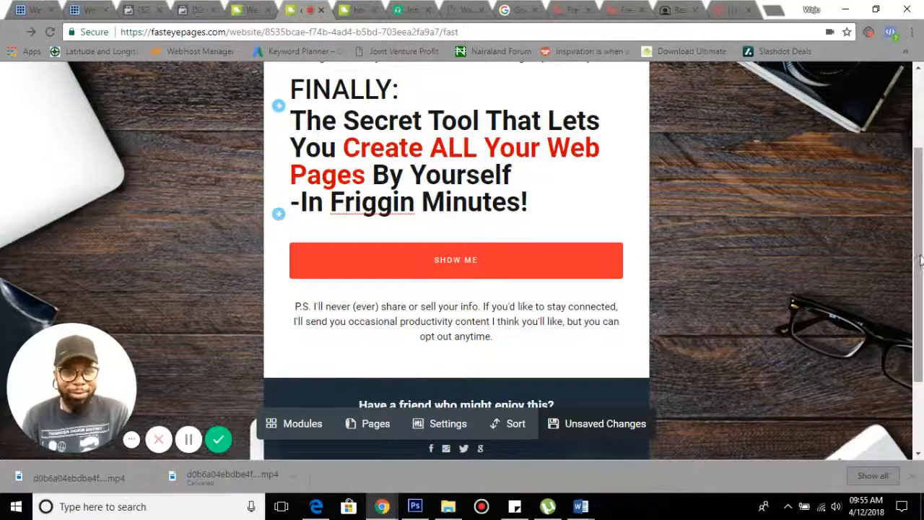
scroll("down", 3)
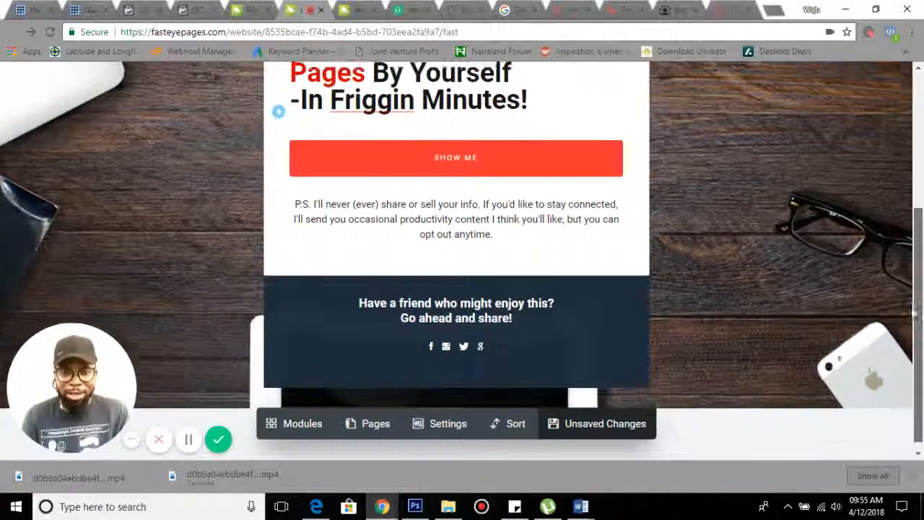
scroll("up", 3)
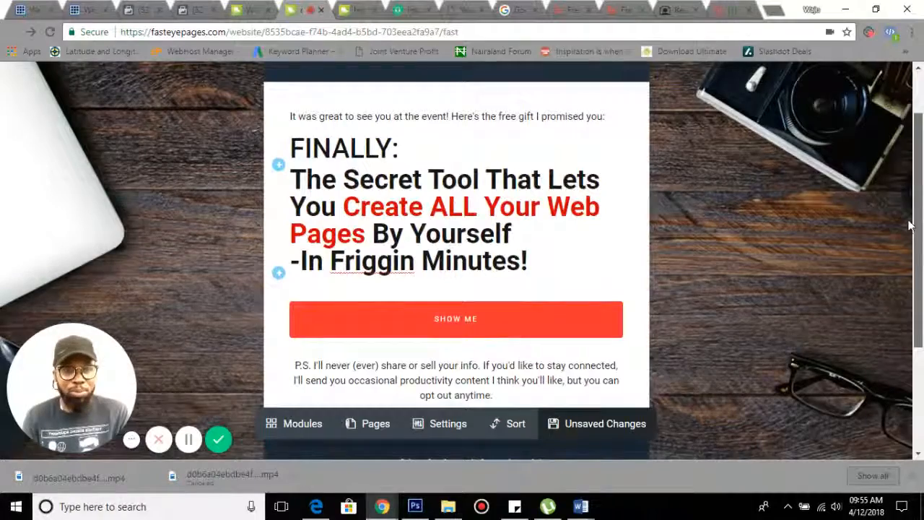
scroll("up", 3)
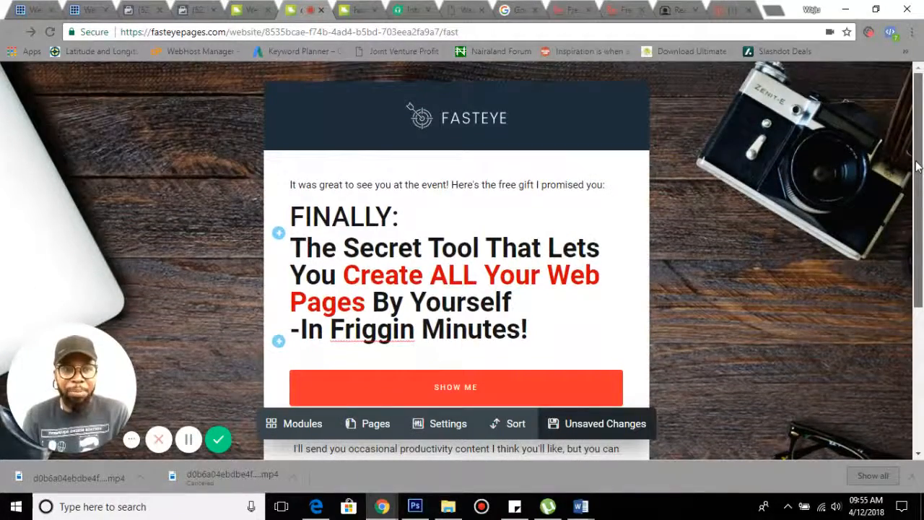
scroll("down", 3)
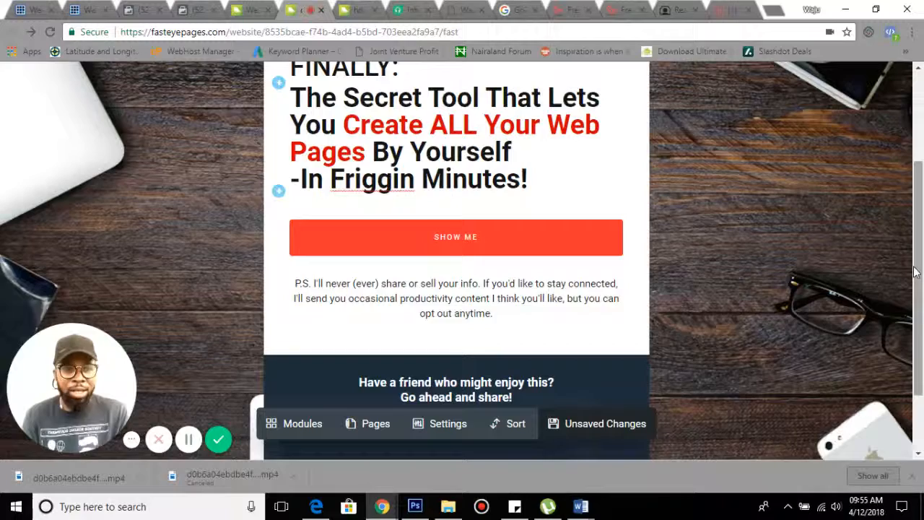
scroll("up", 3)
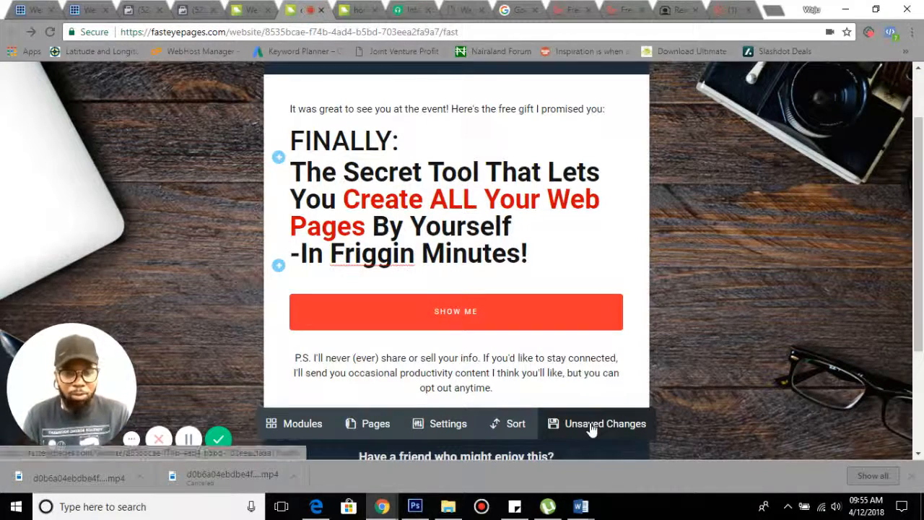
Save and publish via Unsaved Changes, getting the success dialog with QR code and link
left_click(605, 423)
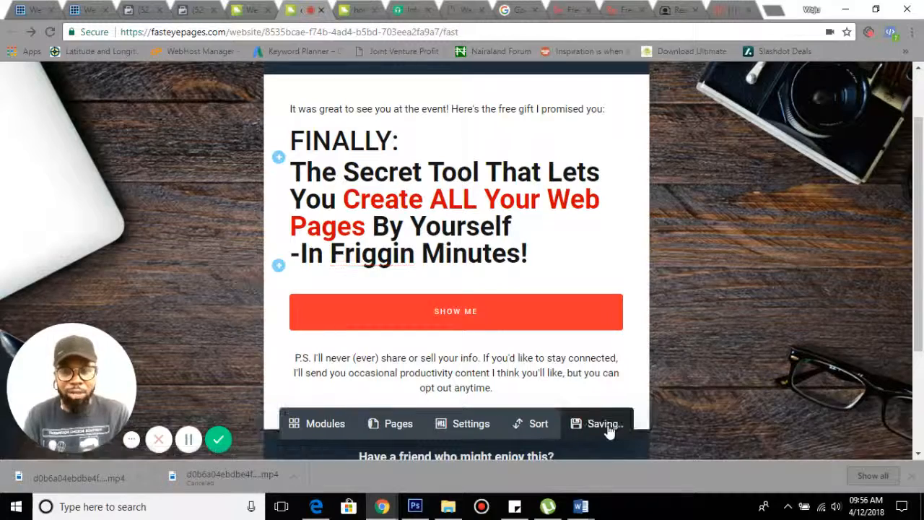
left_click(603, 424)
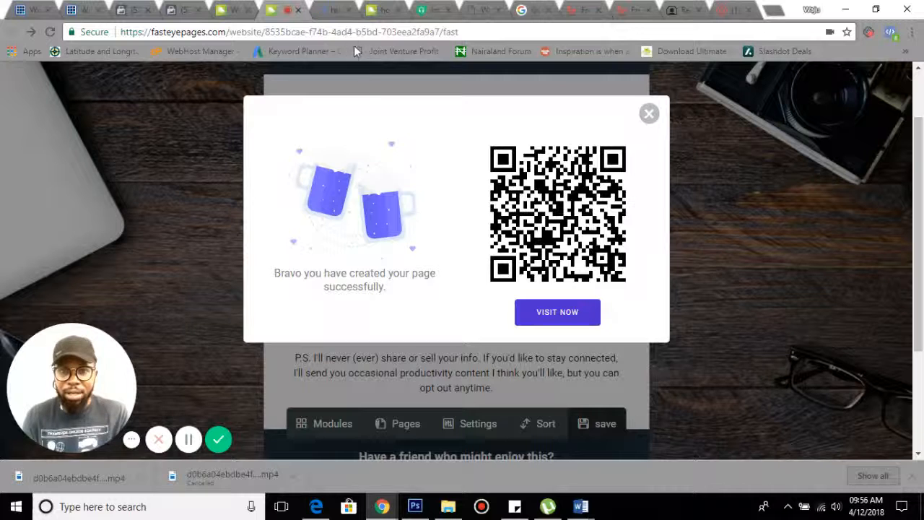
mouse_move(334, 8)
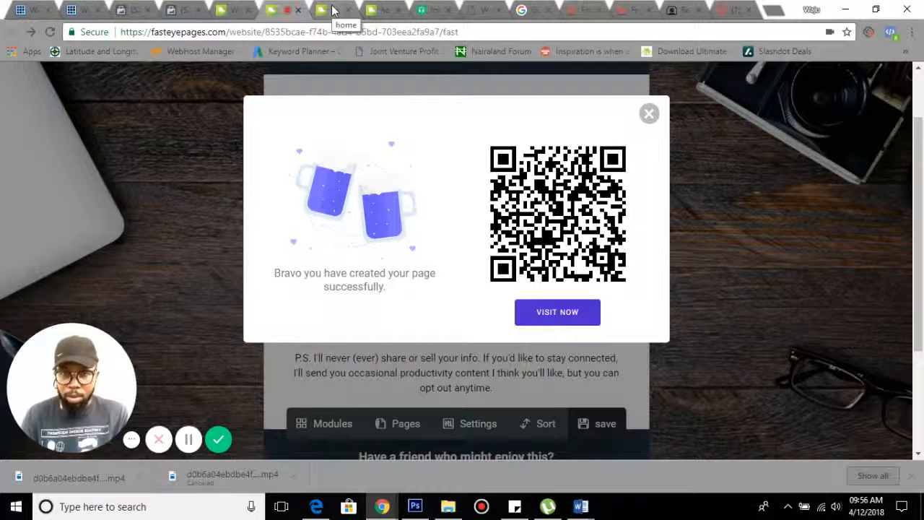
mouse_move(407, 341)
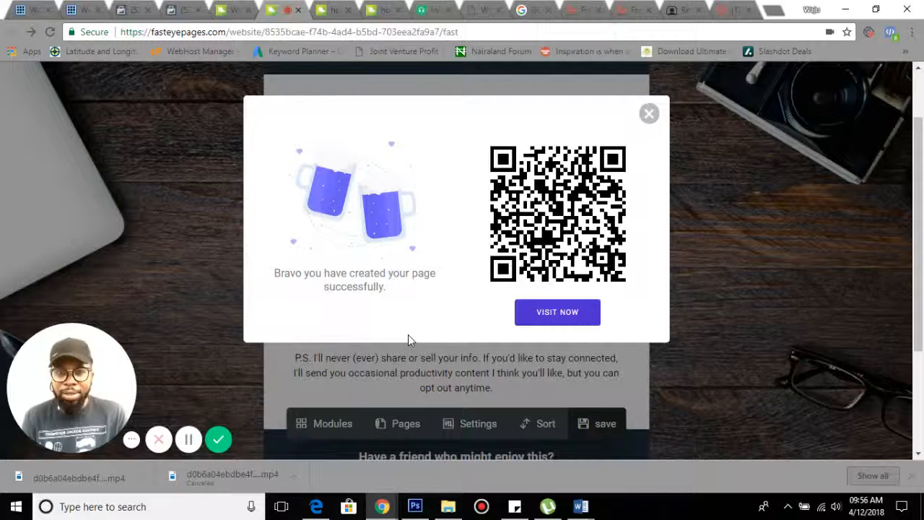
mouse_move(375, 341)
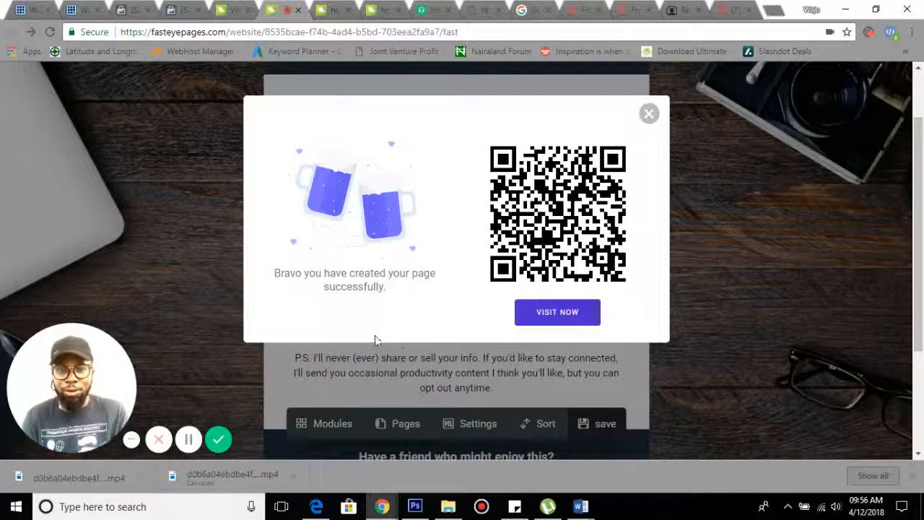
mouse_move(422, 262)
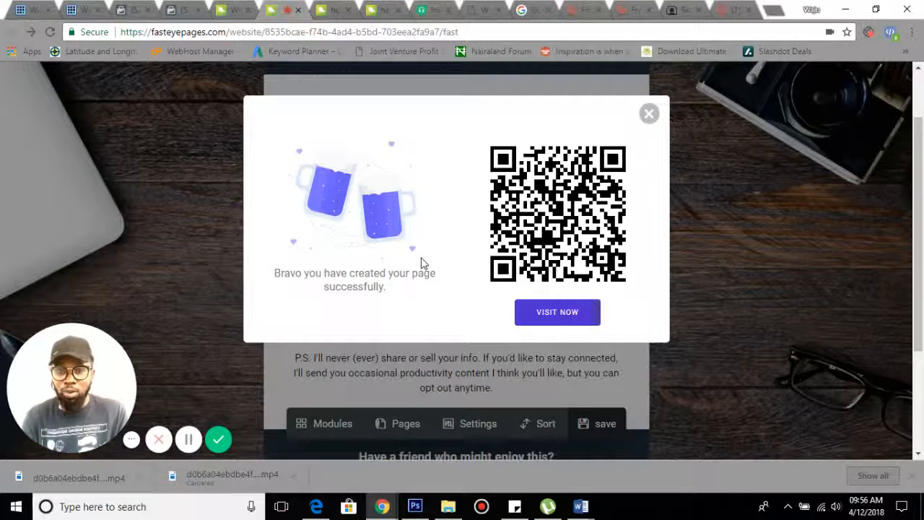